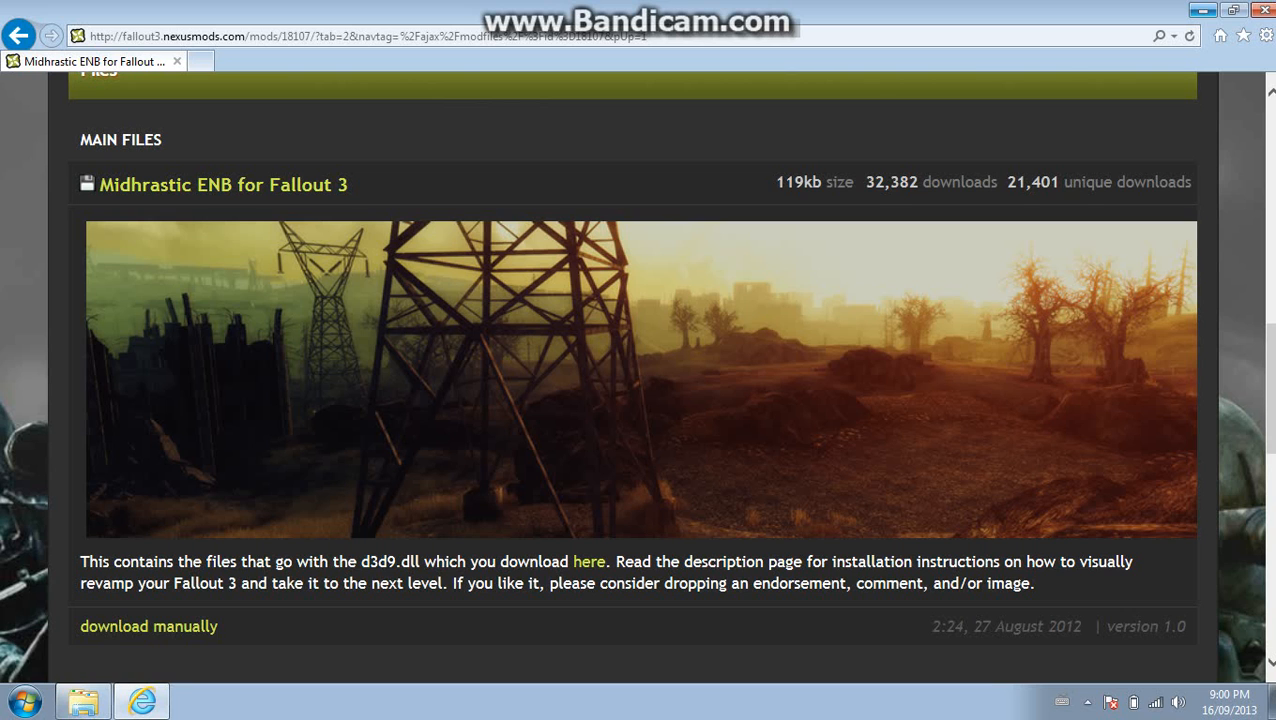
Minimize the browser to reveal the desktop beside the Fallout 3 Data folder window
{"action": "scroll", "scroll_direction": "up", "scroll_amount": 3}
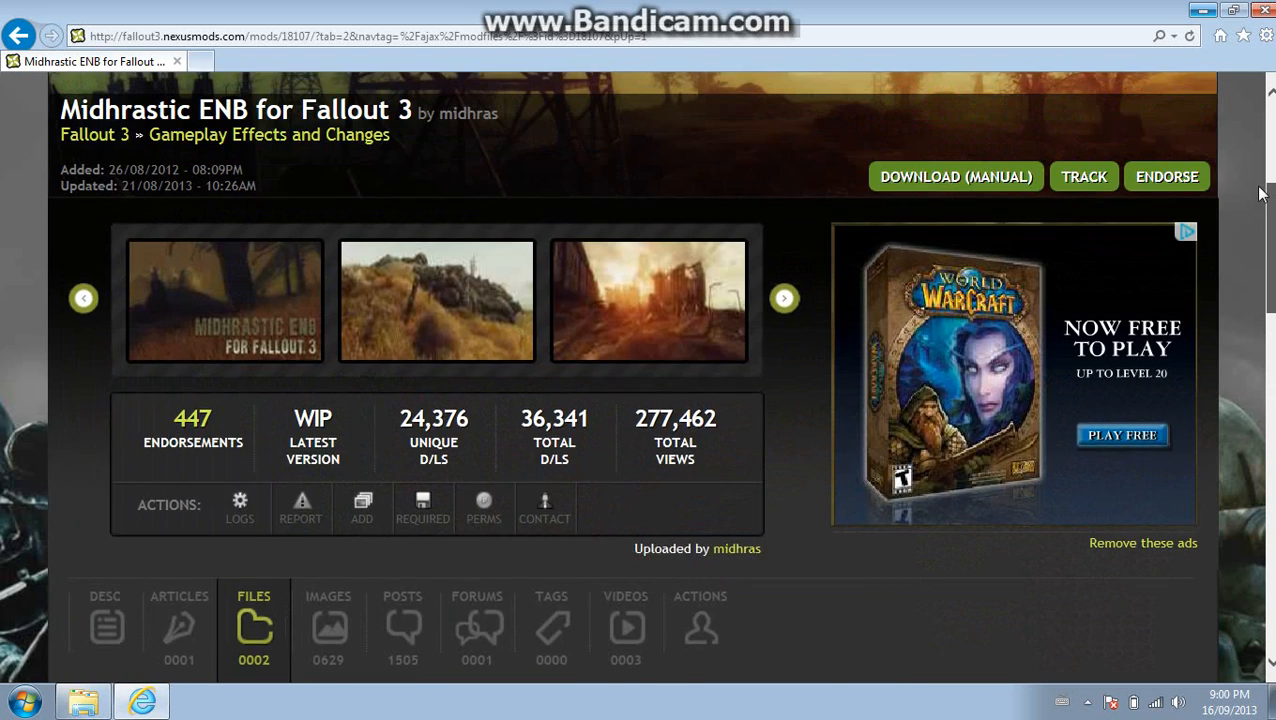
{"action": "scroll", "scroll_direction": "down", "scroll_amount": 3}
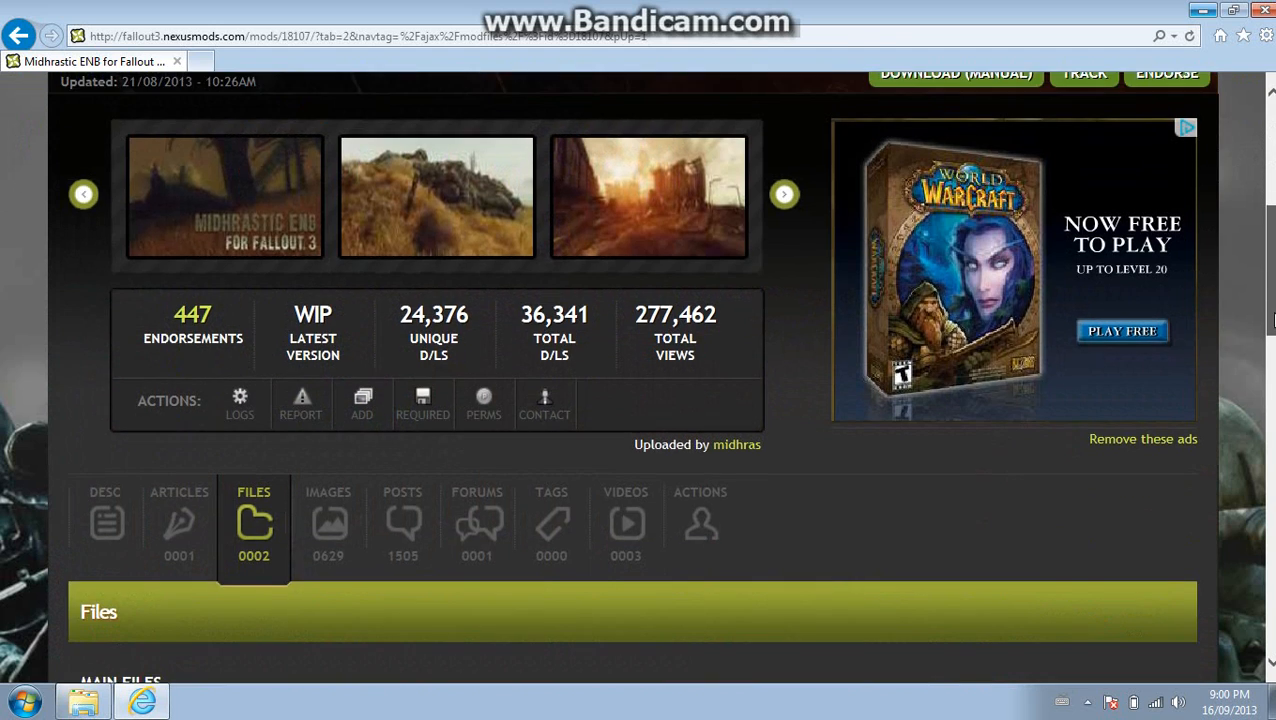
{"action": "scroll", "scroll_direction": "up", "scroll_amount": 3}
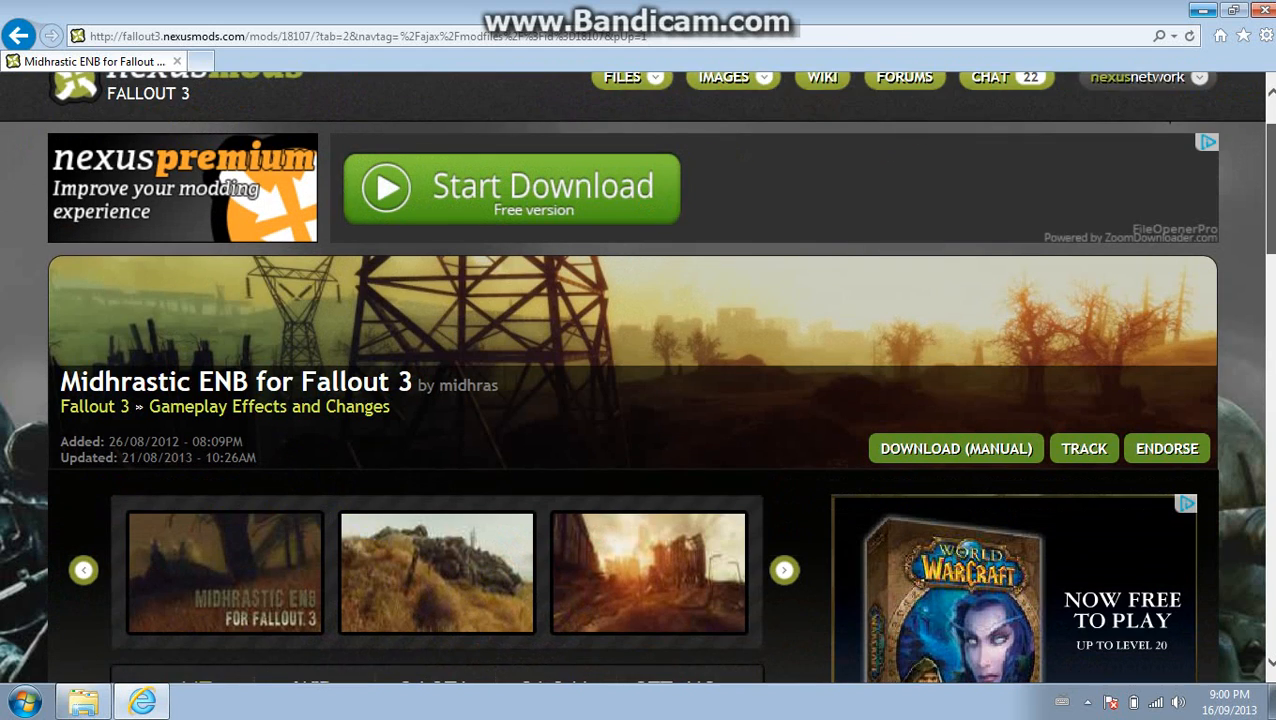
{"action": "scroll", "scroll_direction": "down", "scroll_amount": 3}
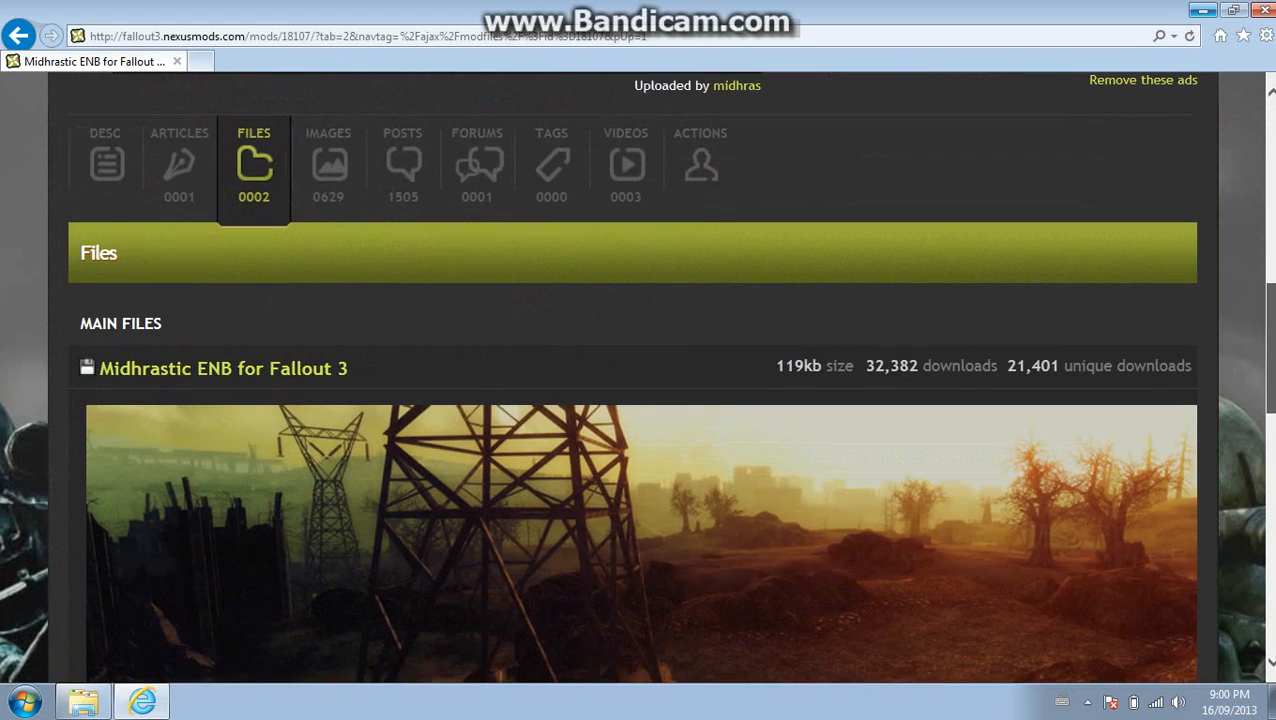
{"action": "scroll", "scroll_direction": "down", "scroll_amount": 3}
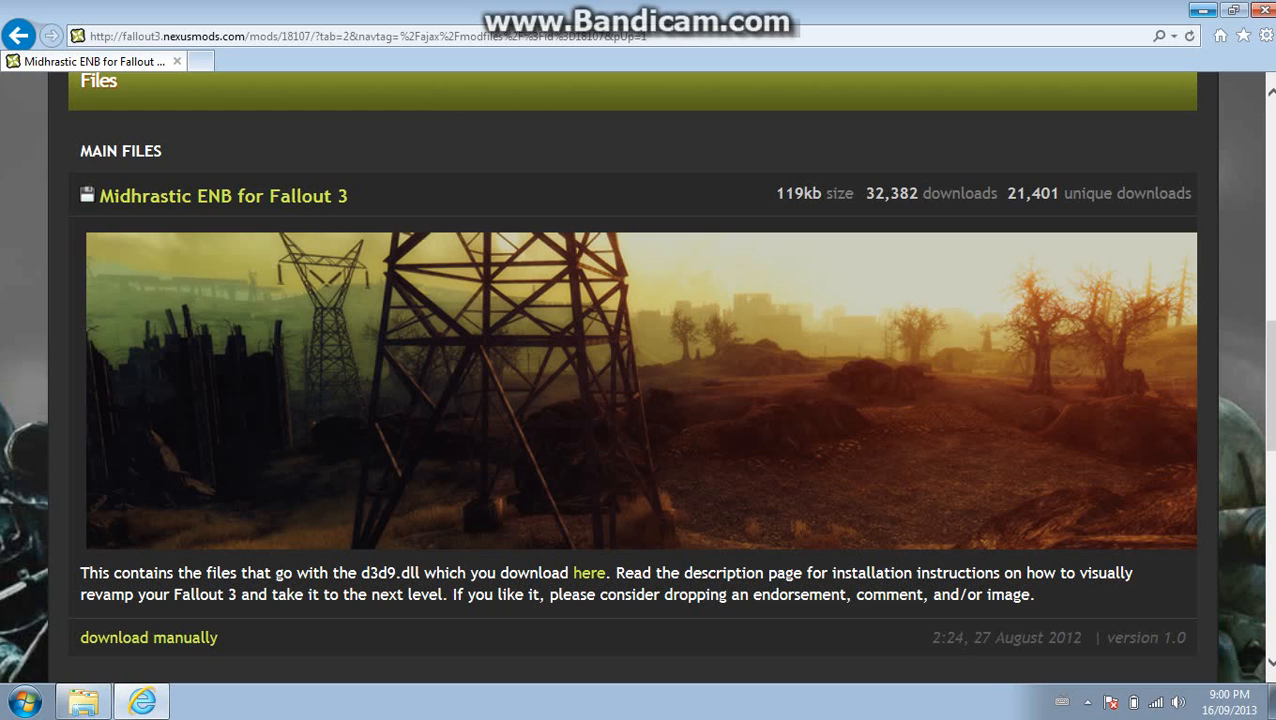
{"action": "scroll", "scroll_direction": "up", "scroll_amount": 3}
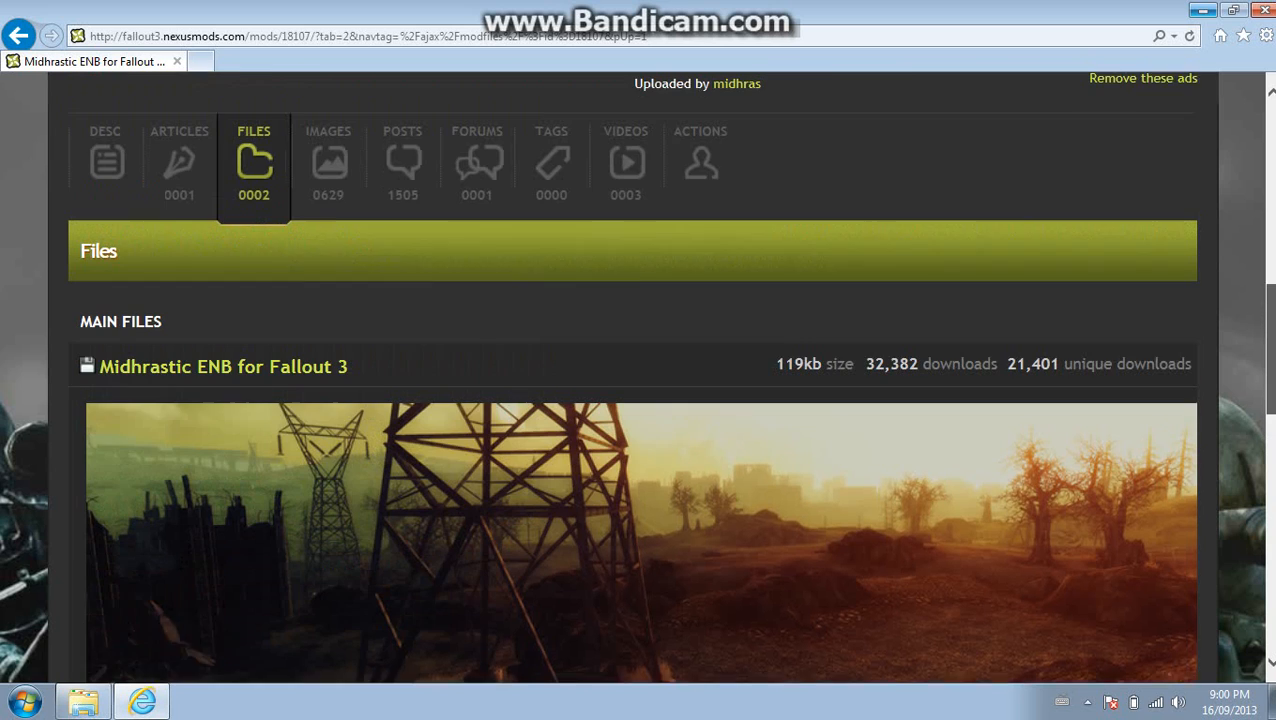
{"action": "scroll", "scroll_direction": "down", "scroll_amount": 3}
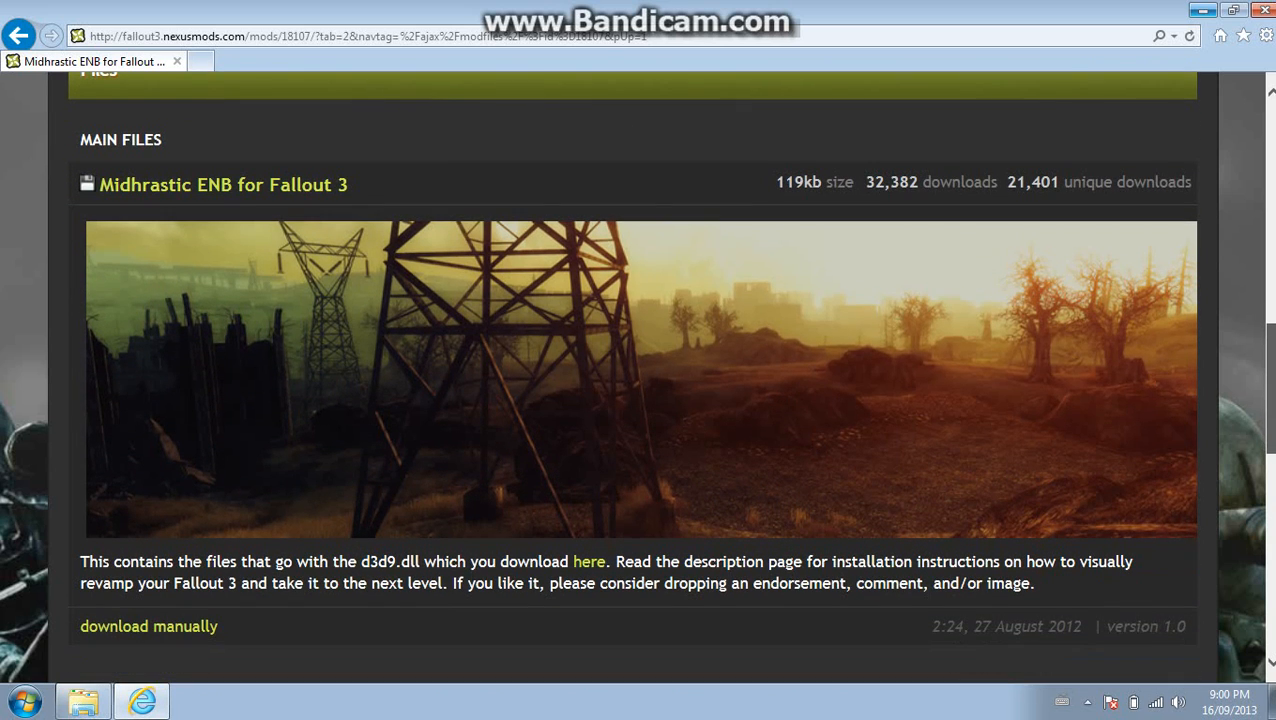
{"action": "mouse_move", "coordinate": [873, 263]}
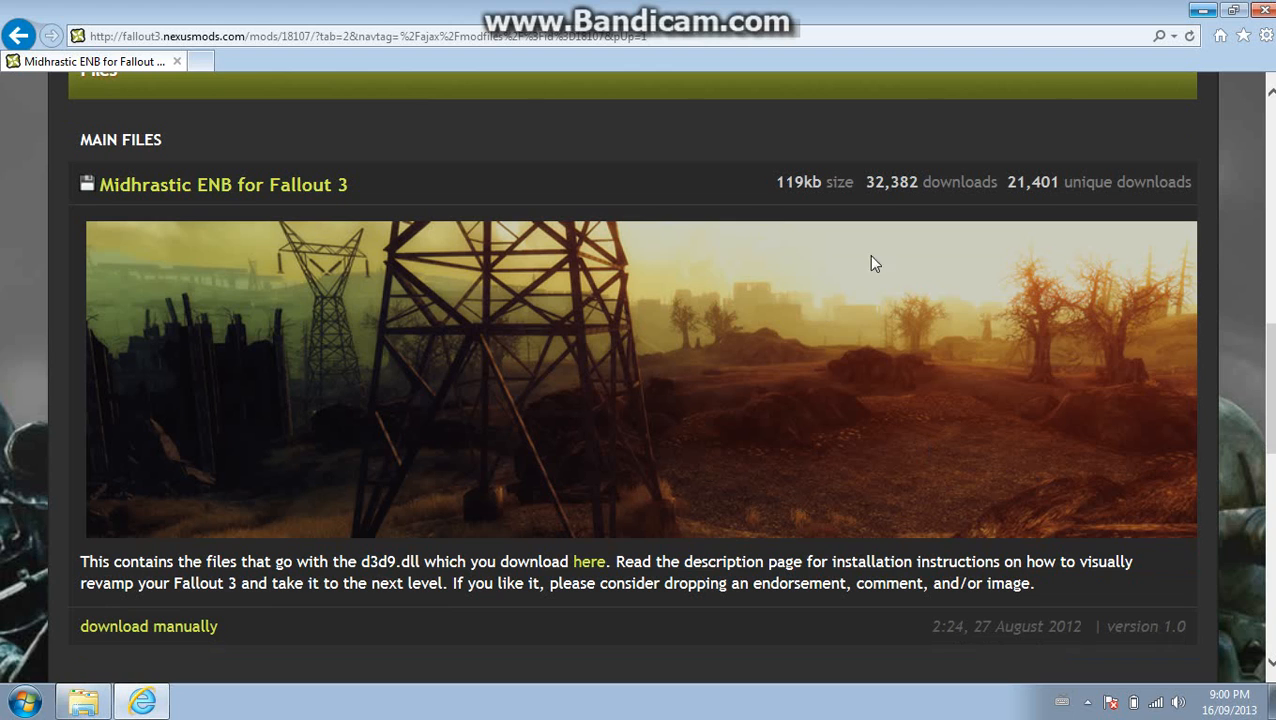
{"action": "scroll", "scroll_direction": "down", "scroll_amount": 3}
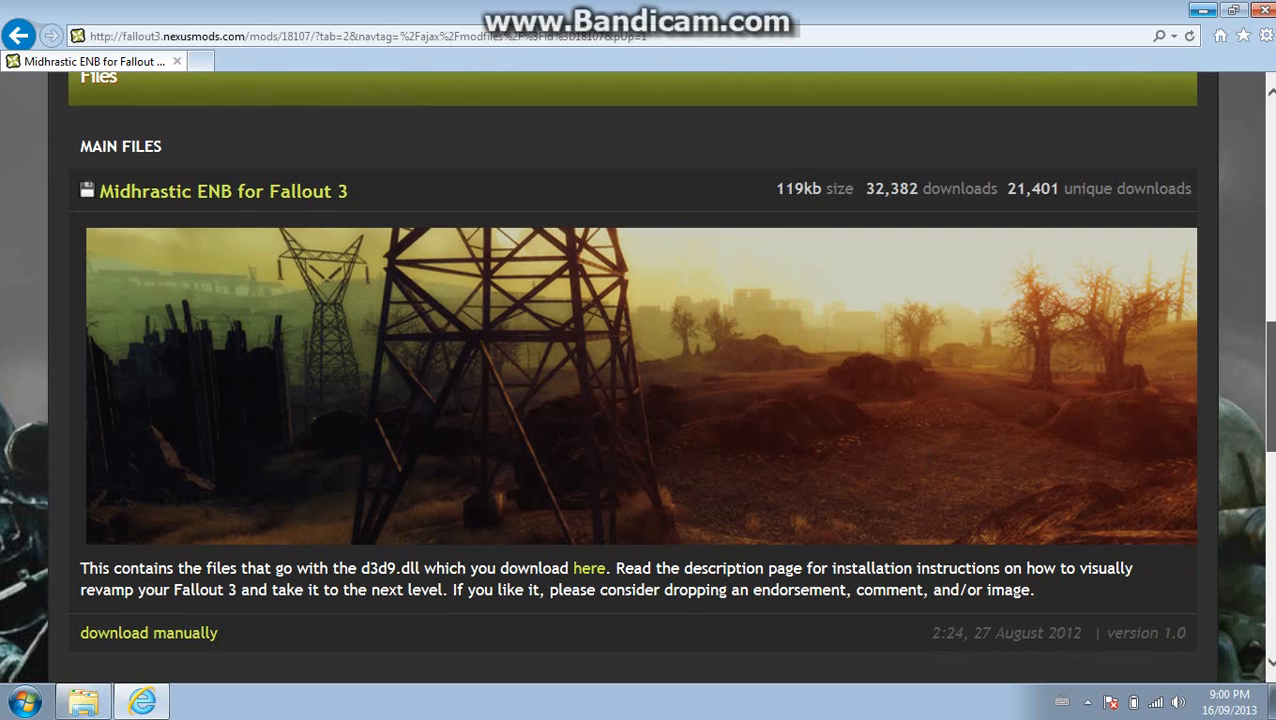
{"action": "scroll", "scroll_direction": "up", "scroll_amount": 3}
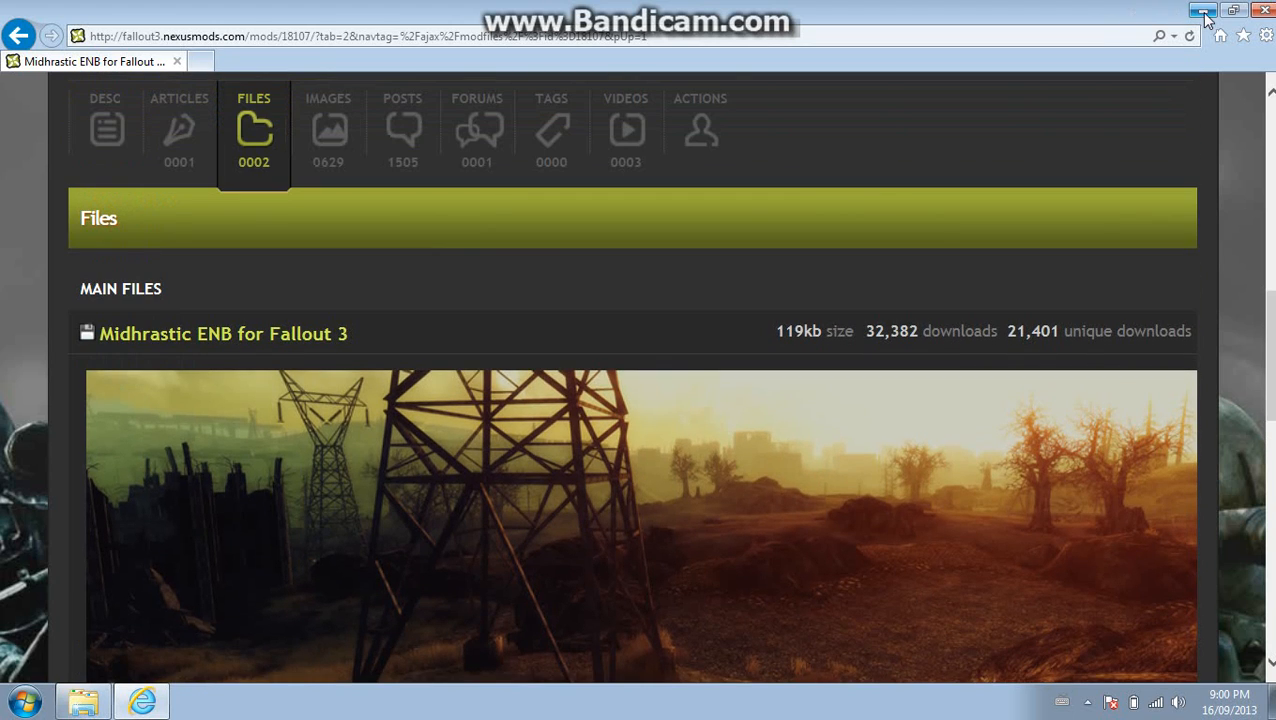
{"action": "left_click", "coordinate": [1202, 10]}
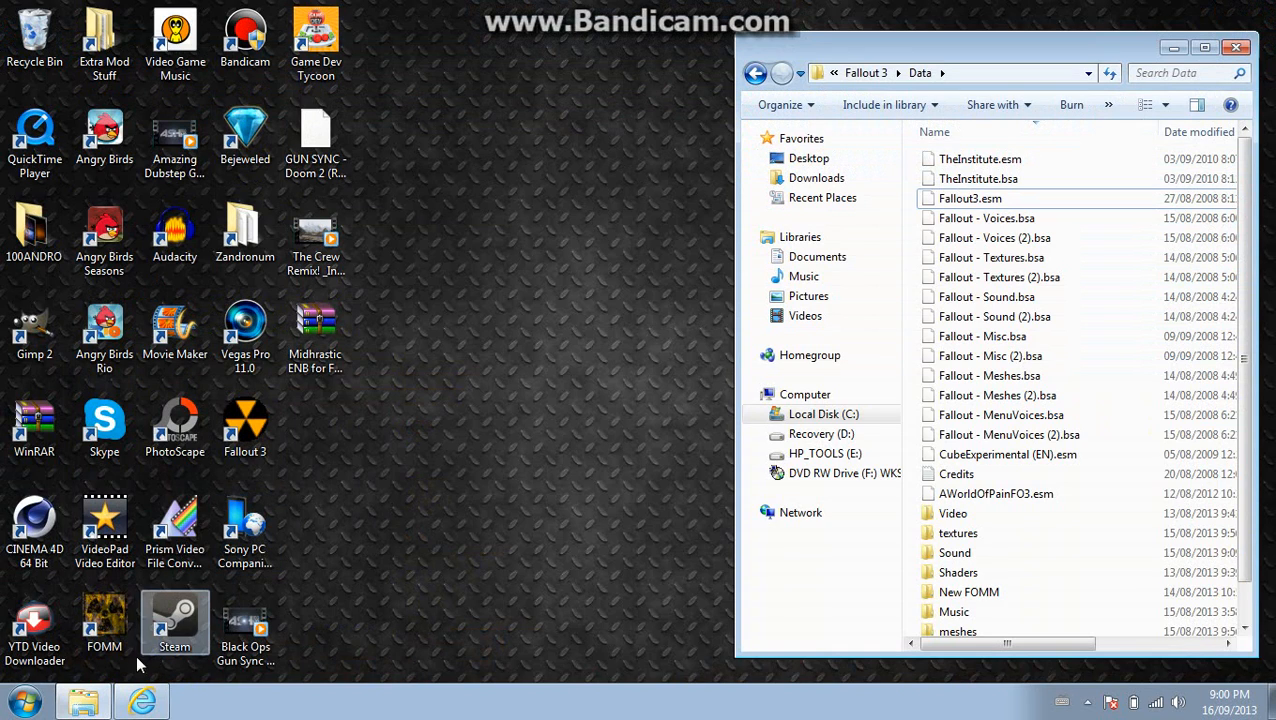
{"action": "mouse_move", "coordinate": [715, 237]}
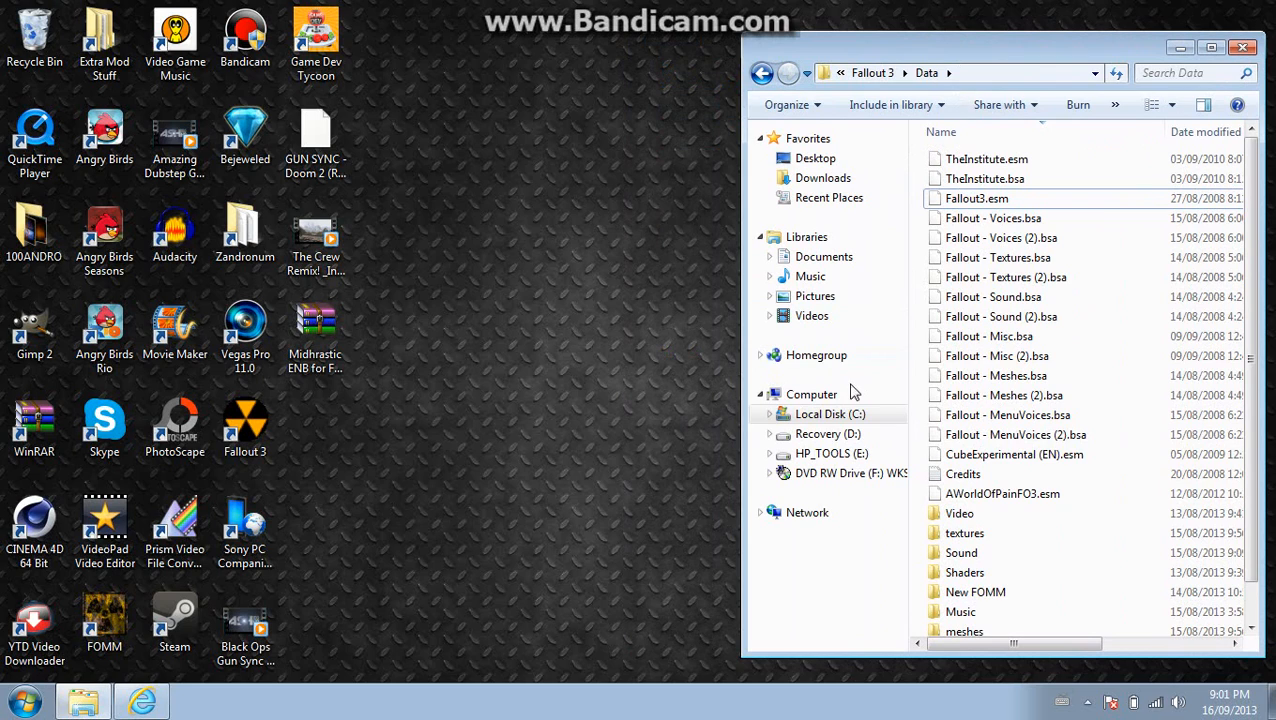
{"action": "mouse_move", "coordinate": [1020, 316]}
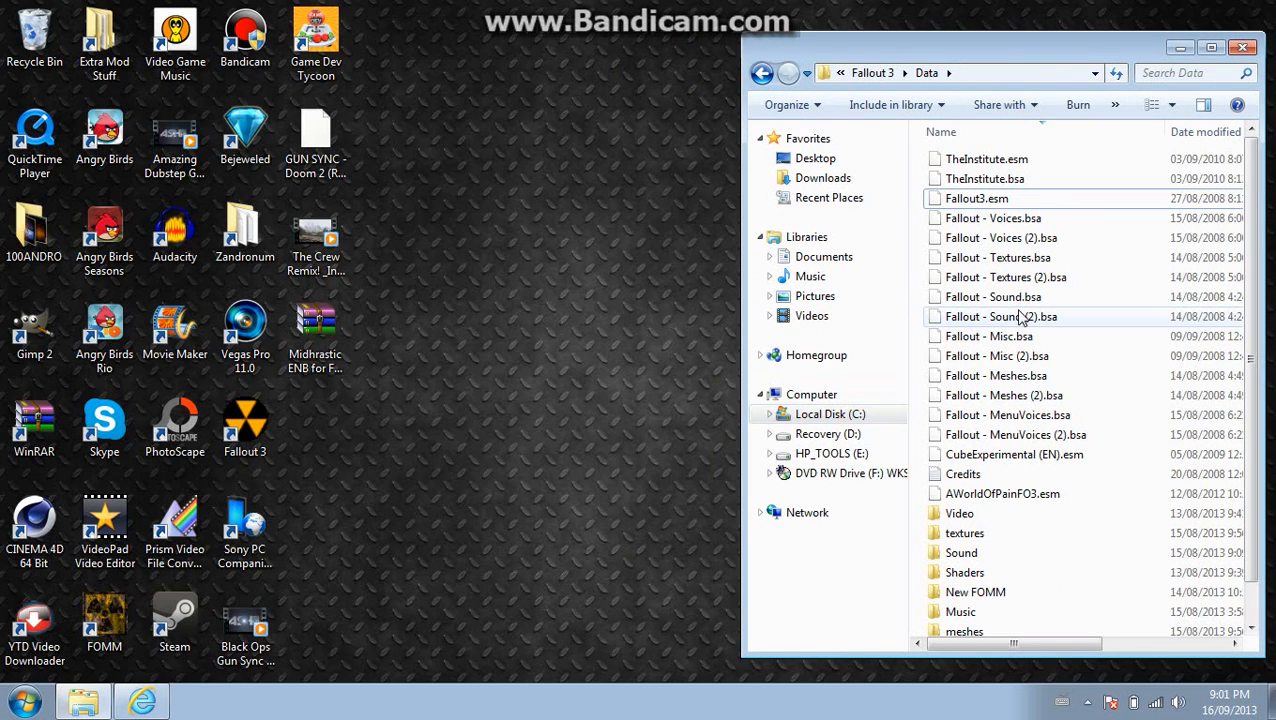
{"action": "mouse_move", "coordinate": [908, 338]}
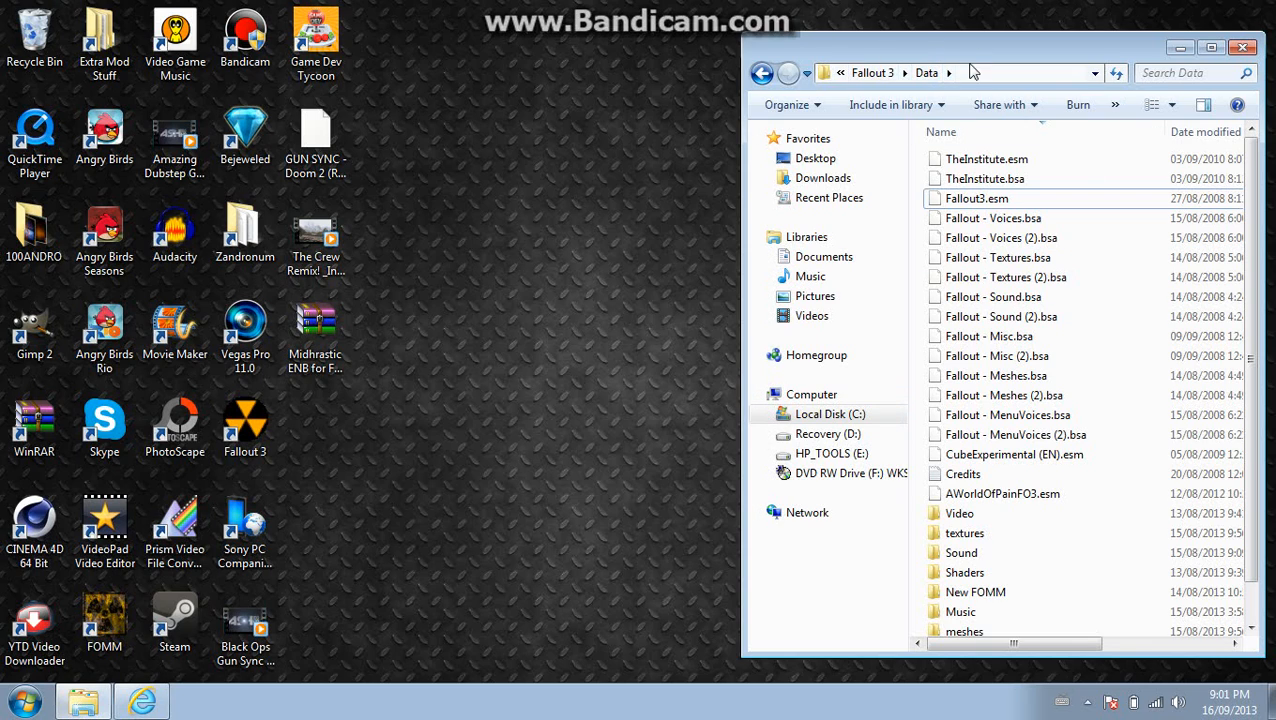
{"action": "mouse_move", "coordinate": [330, 555]}
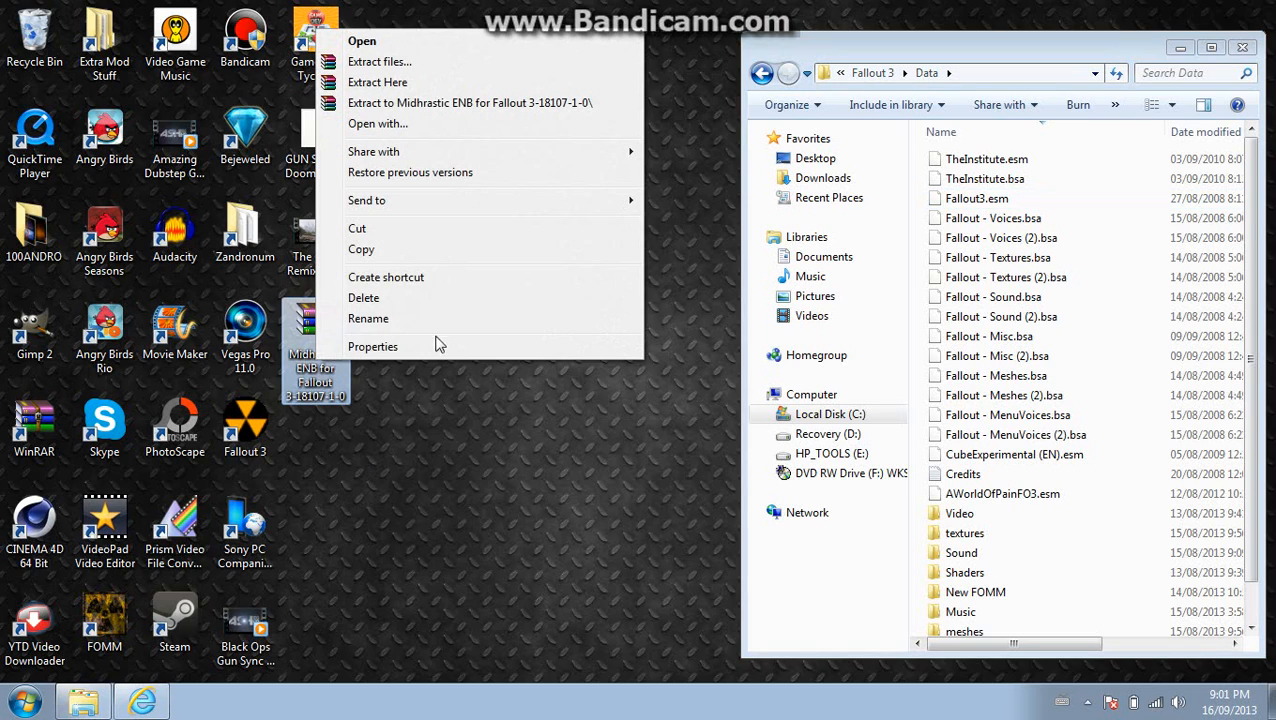
Extract the Midhrastic ENB archive here, placing enbseries, injector and SMAA files on the desktop
{"action": "left_click", "coordinate": [410, 85]}
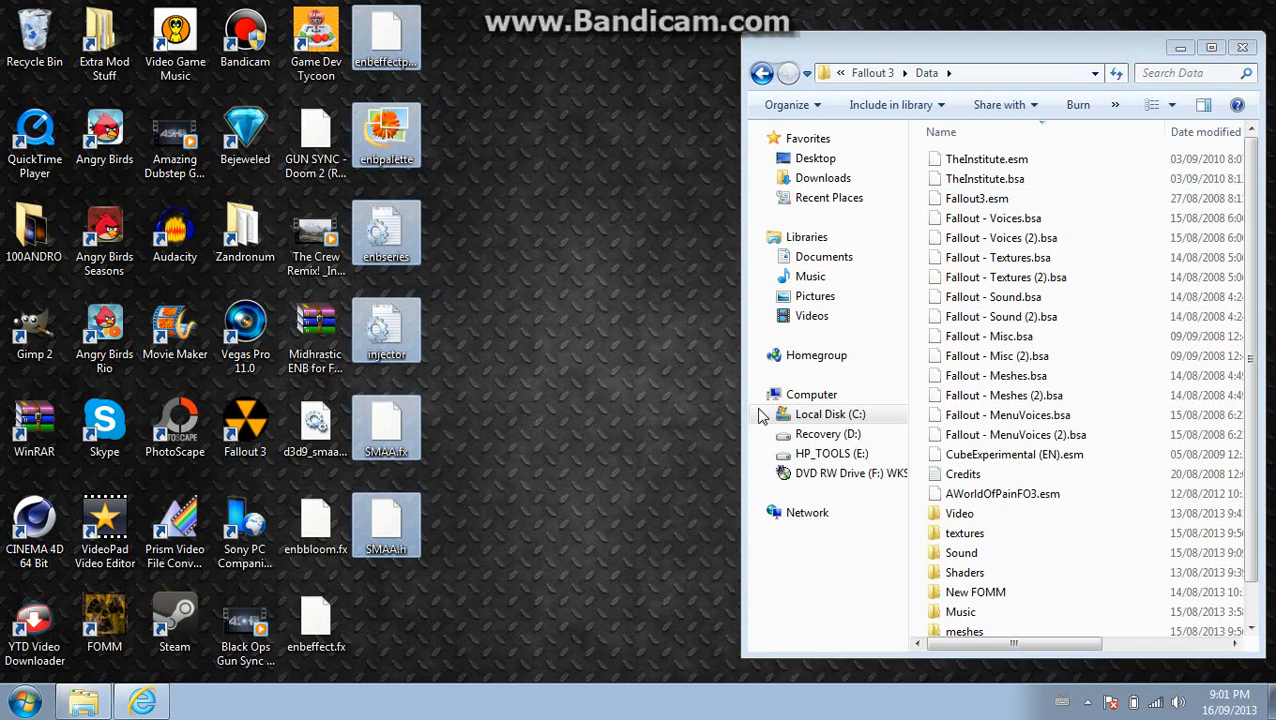
{"action": "mouse_move", "coordinate": [1005, 350]}
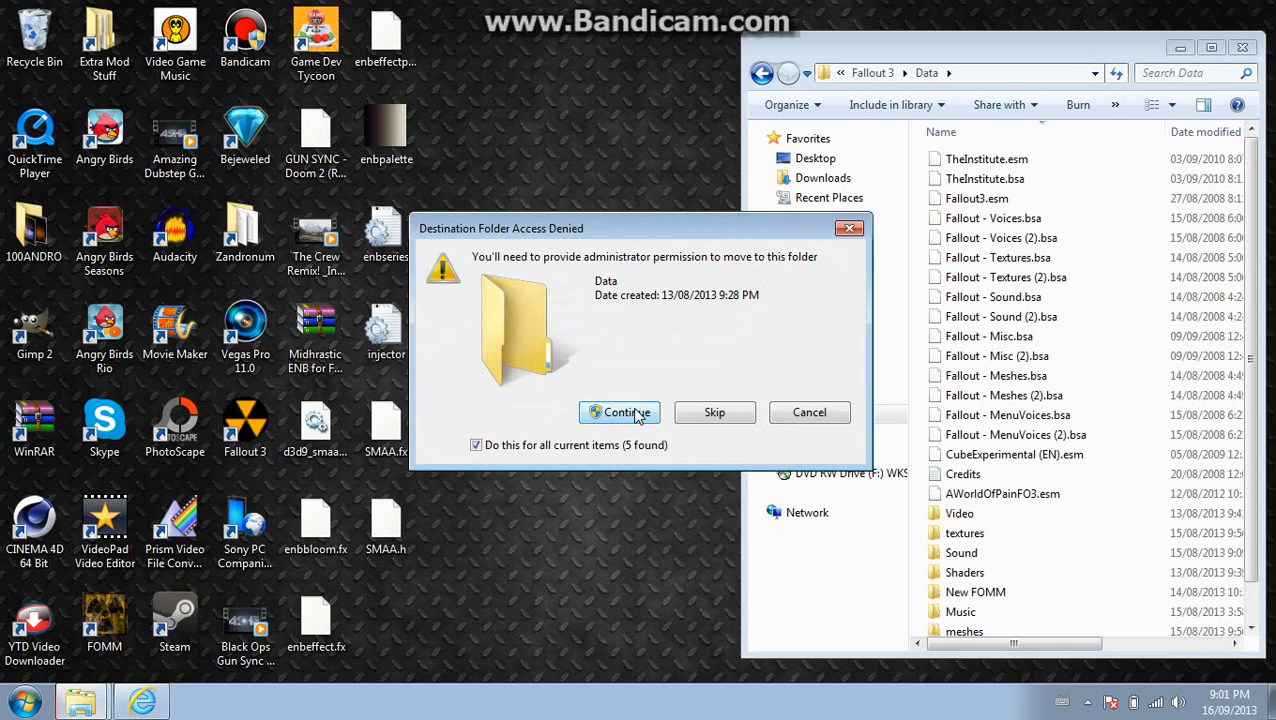
Continue past Destination Folder Access Denied so the ENB files move into Fallout 3 Data
{"action": "left_click", "coordinate": [619, 412]}
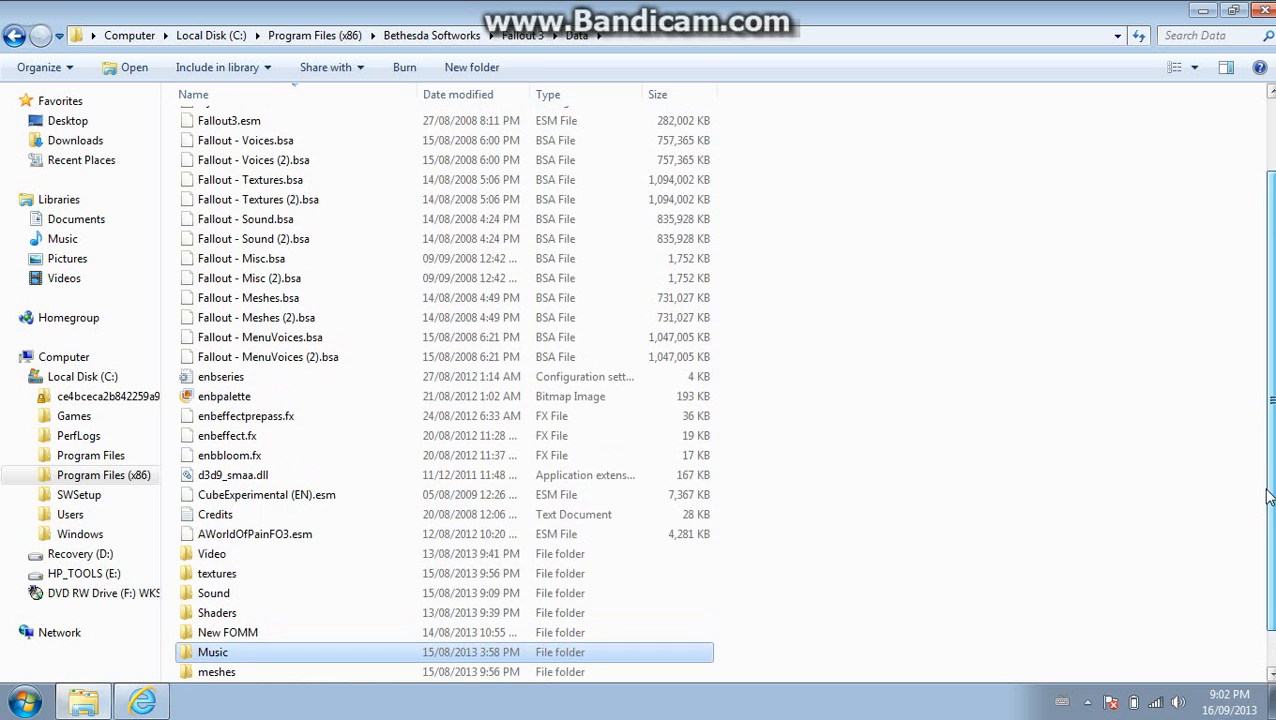
{"action": "scroll", "scroll_direction": "up", "scroll_amount": 3}
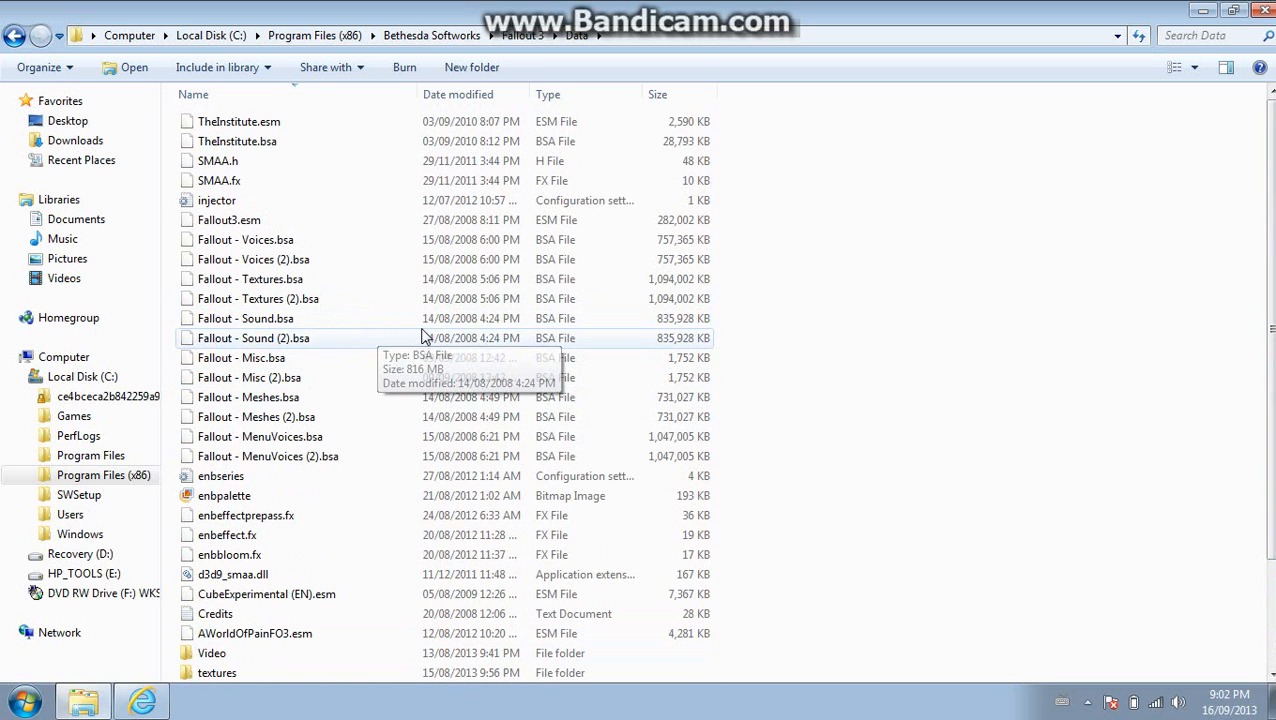
{"action": "mouse_move", "coordinate": [967, 355]}
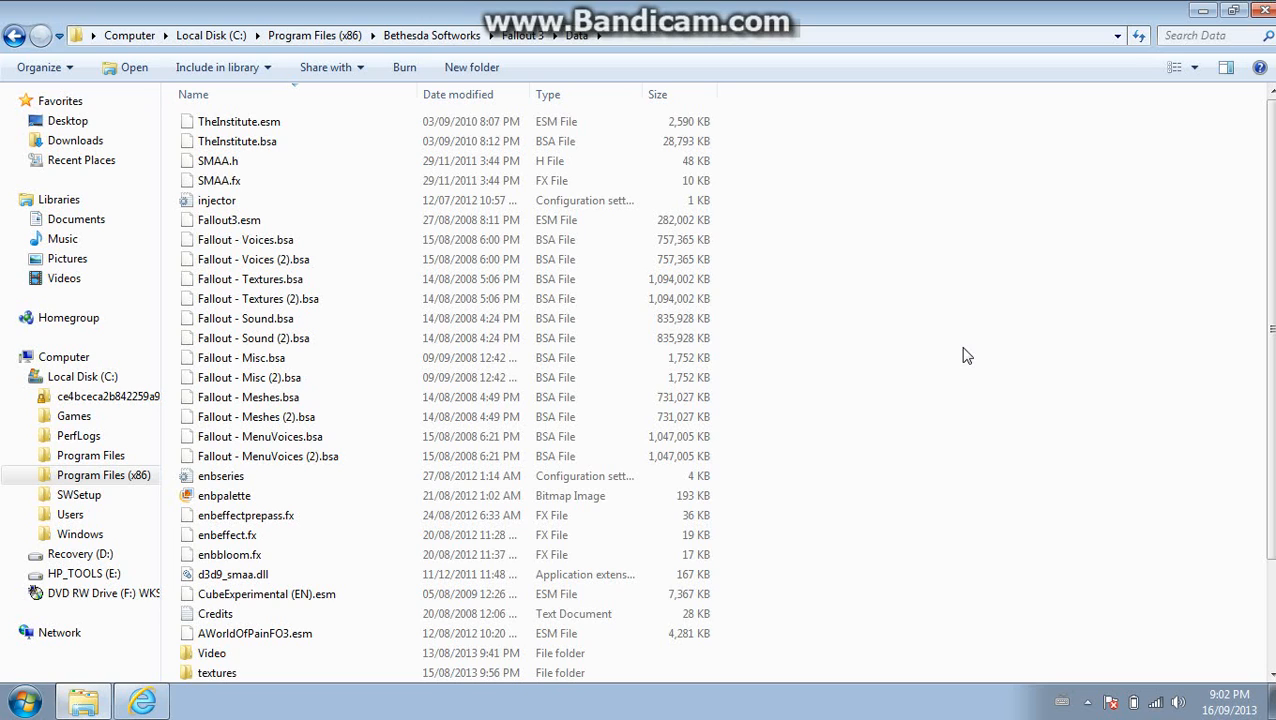
{"action": "mouse_move", "coordinate": [897, 207]}
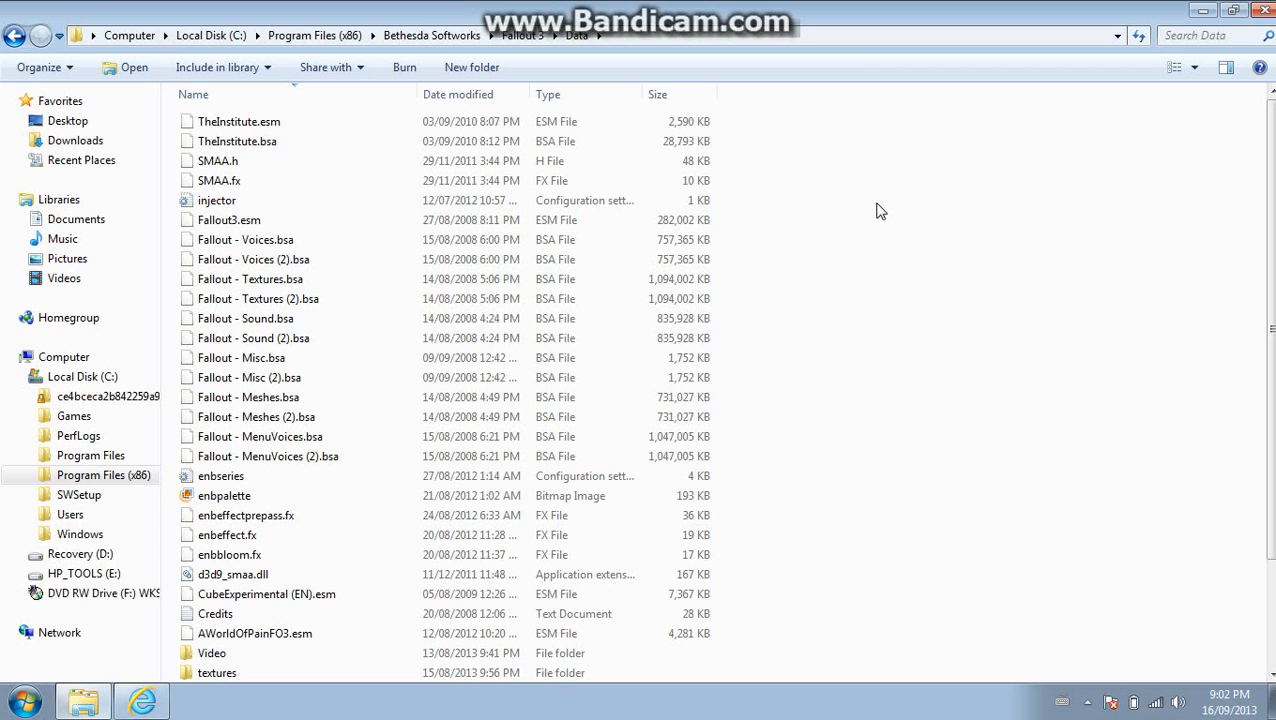
{"action": "mouse_move", "coordinate": [980, 131]}
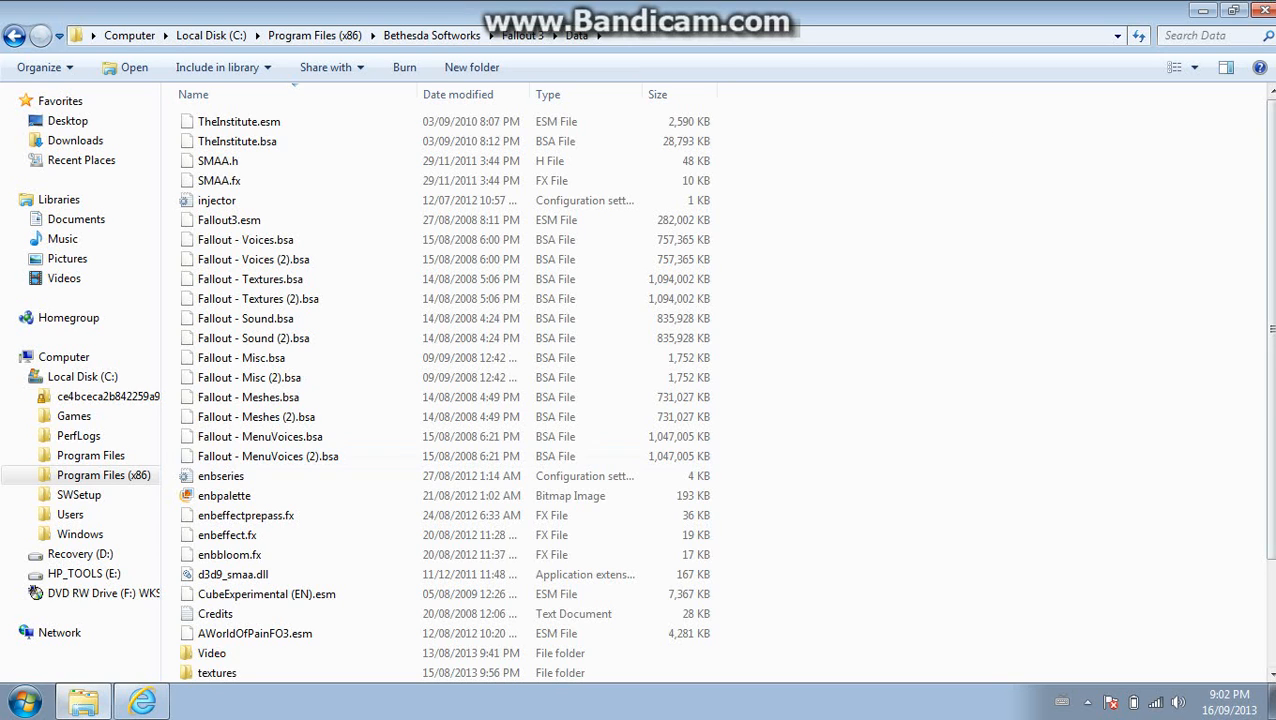
{"action": "scroll", "scroll_direction": "down", "scroll_amount": 3}
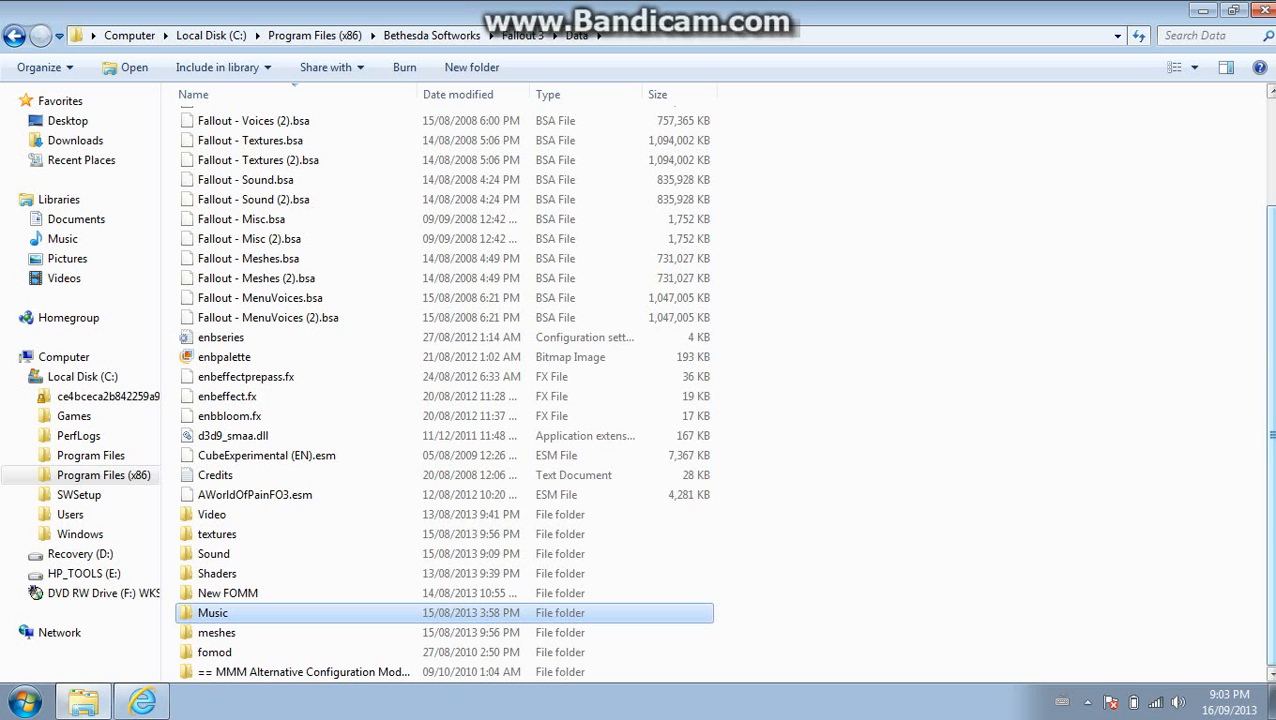
{"action": "scroll", "scroll_direction": "up", "scroll_amount": 3}
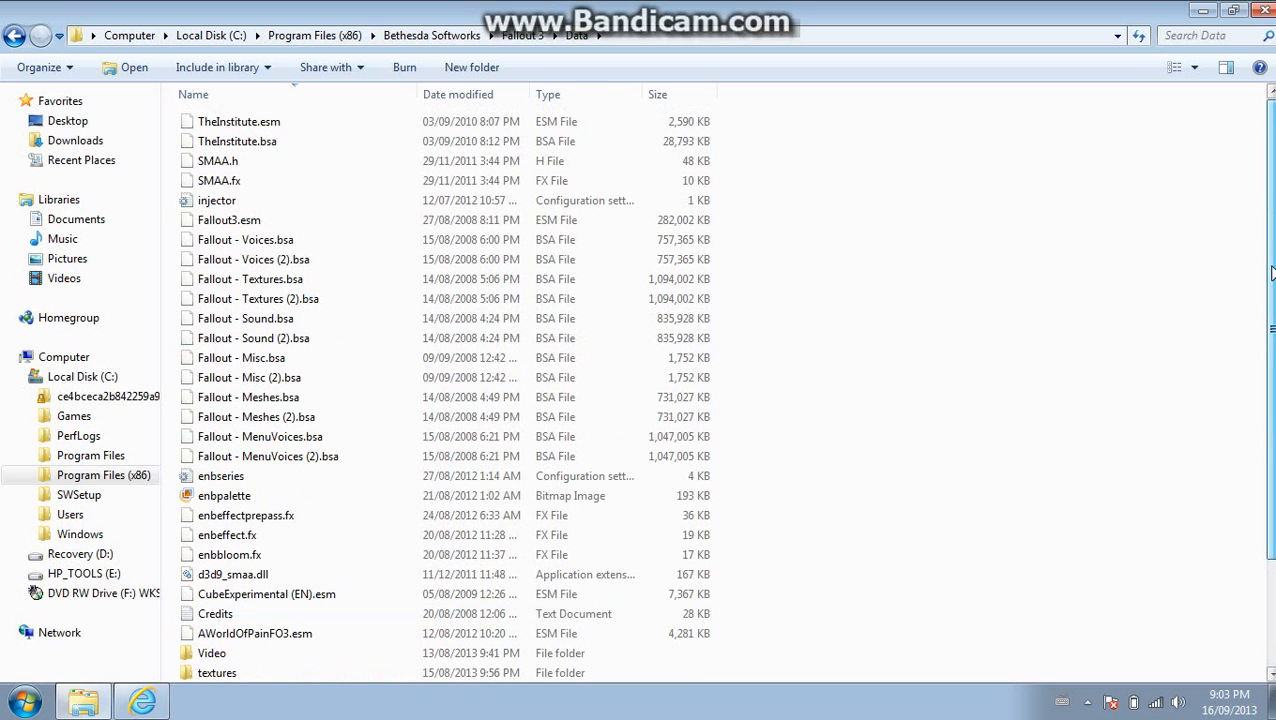